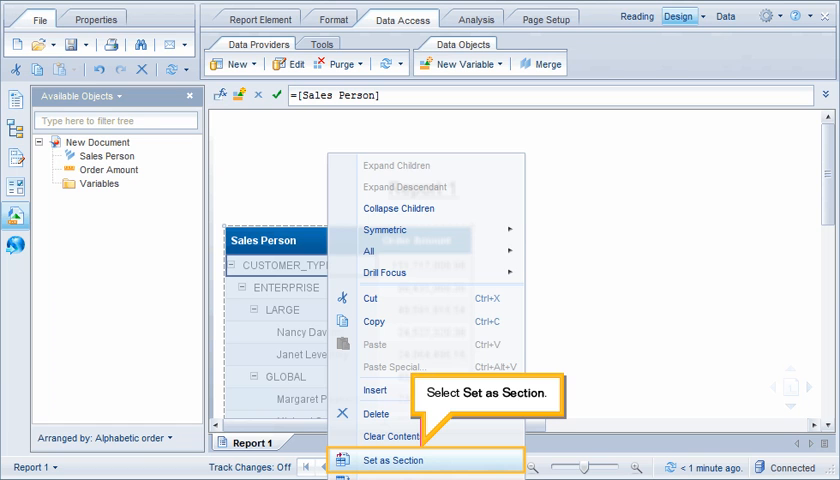
Set the Sales Person hierarchy column as a section, leaving CUSTOMER_TYPE as the collapsed header.
click(392, 460)
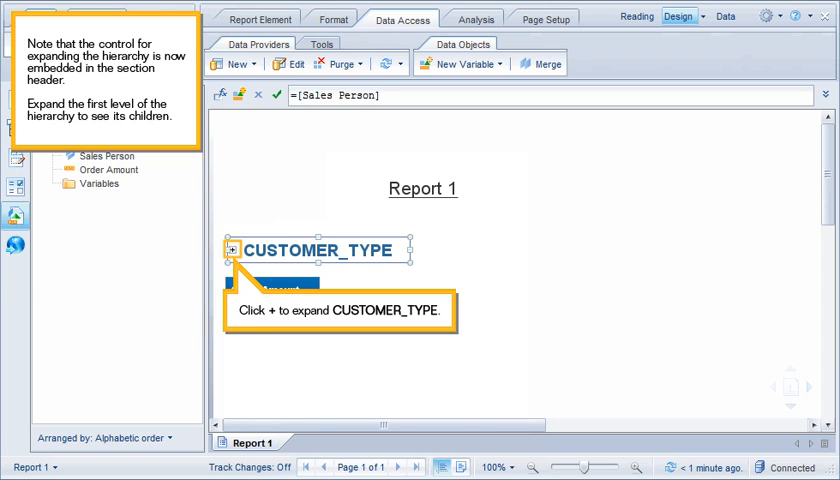
Expand the CUSTOMER_TYPE section header to reveal the ENTERPRISE section and its Order Amount.
click(235, 251)
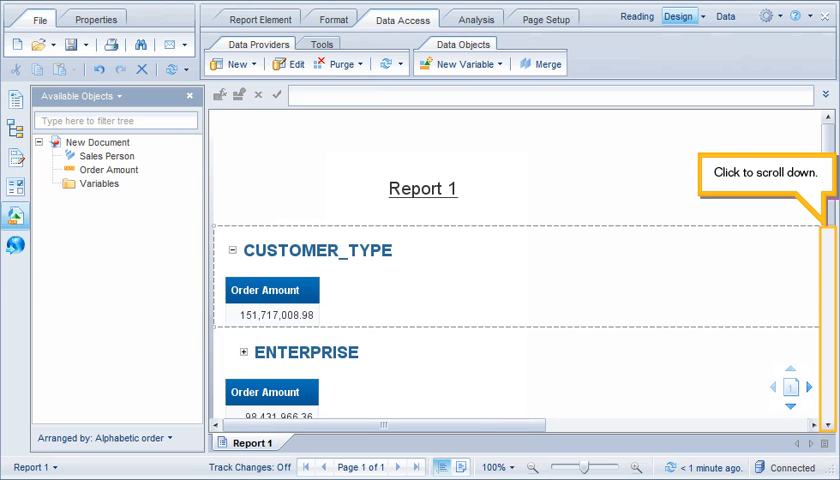
scroll(down, 3)
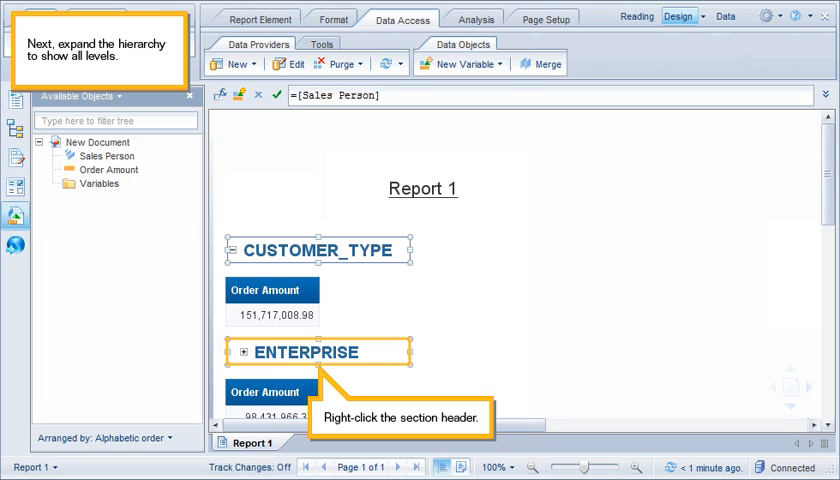
Apply Expand Descendant on the ENTERPRISE section header to open every level below it.
right_click(330, 351)
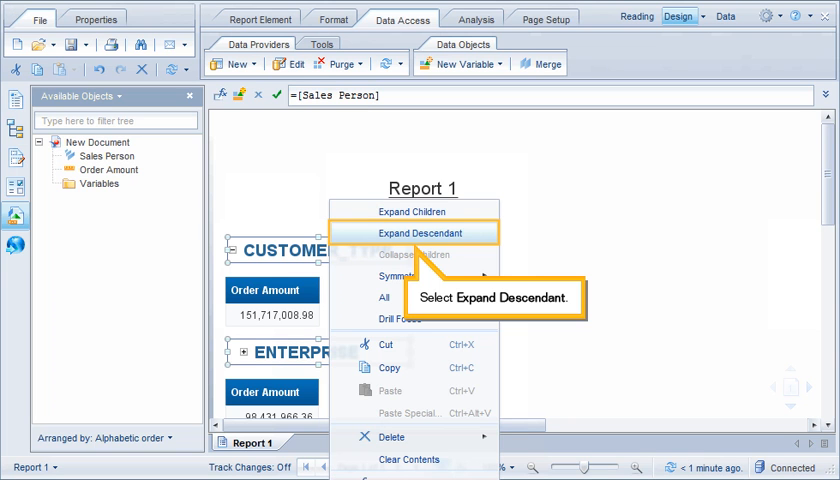
click(409, 232)
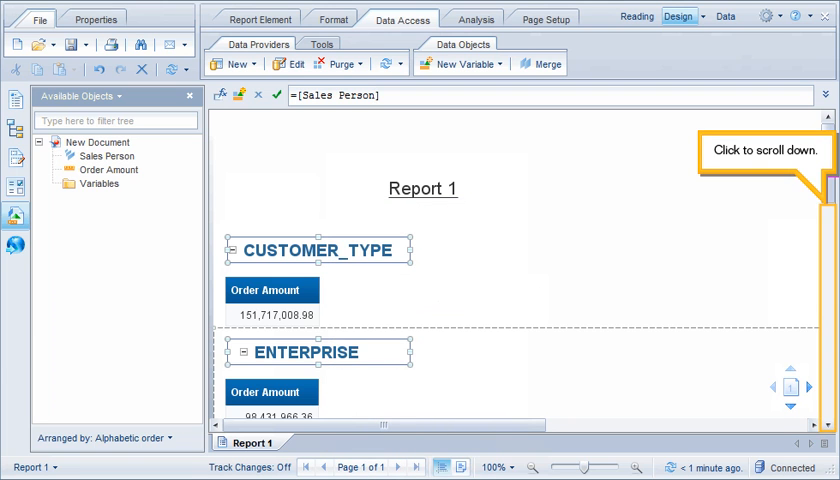